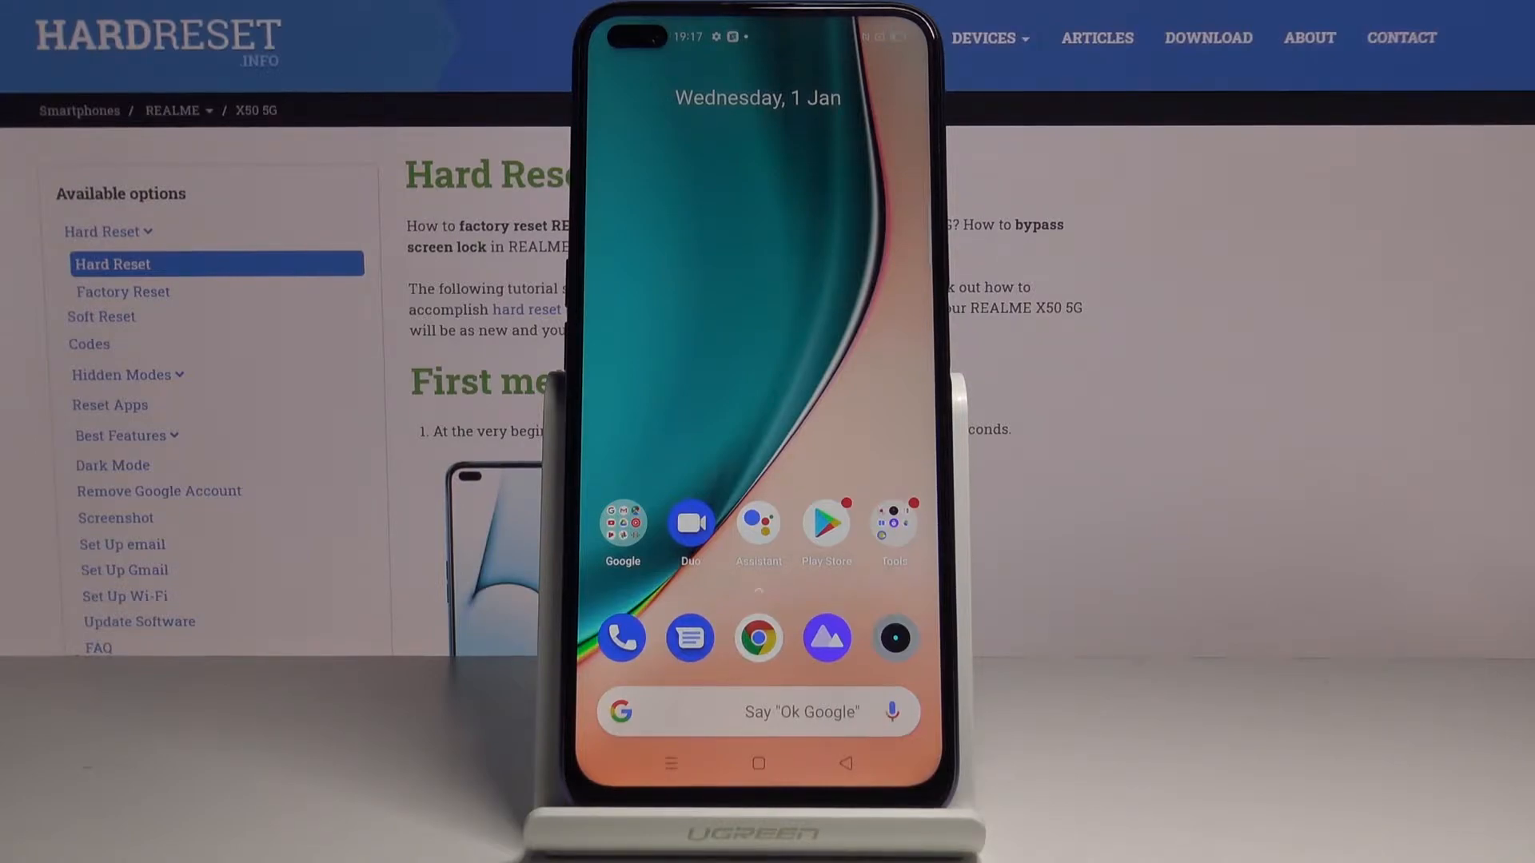
Bring up the app drawer and launch the Settings app
scroll(up, 3)
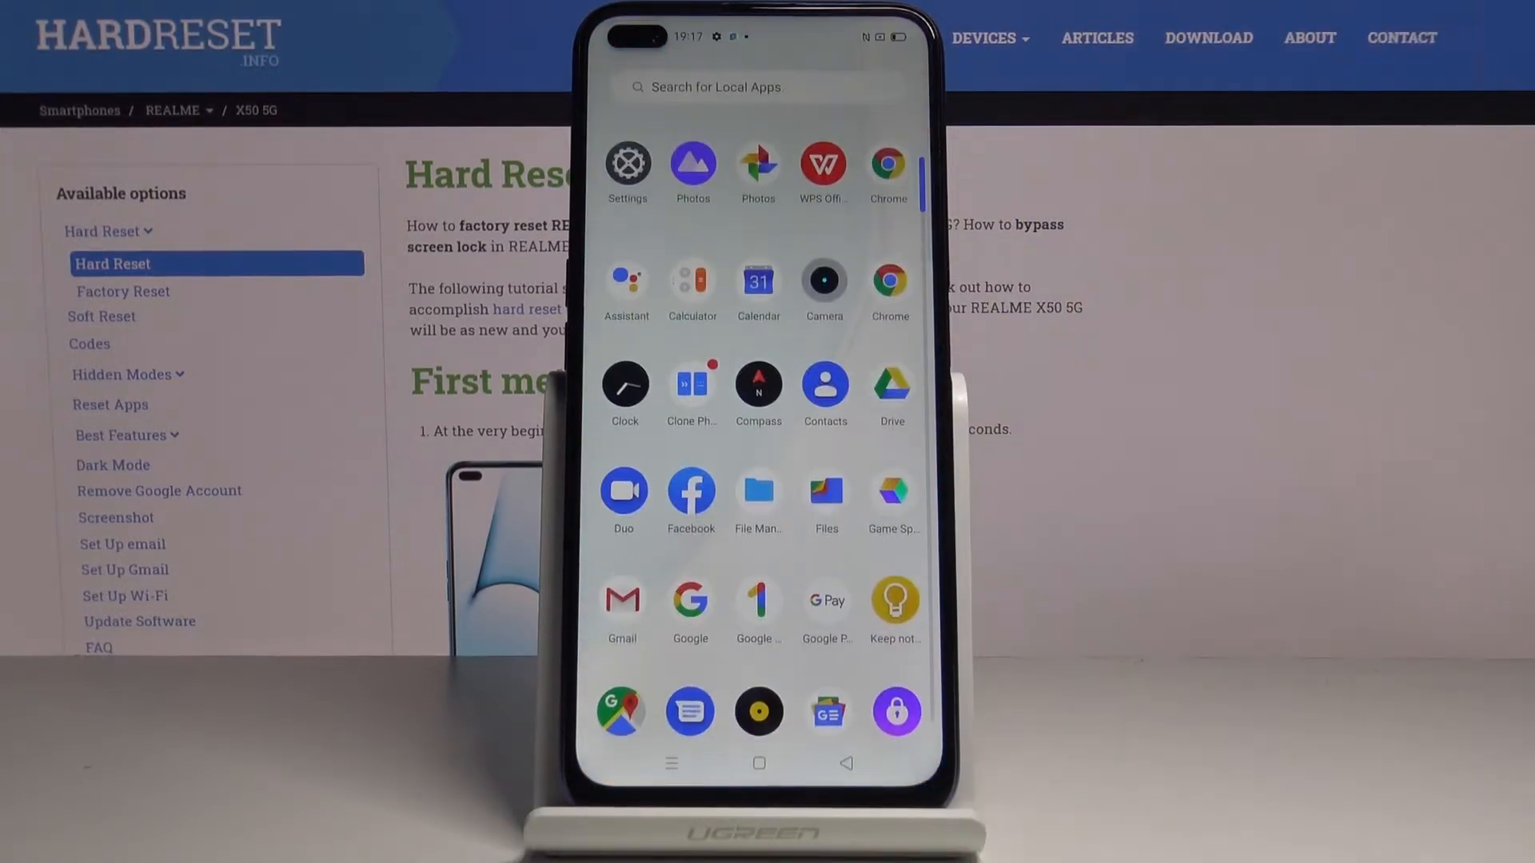
click(627, 165)
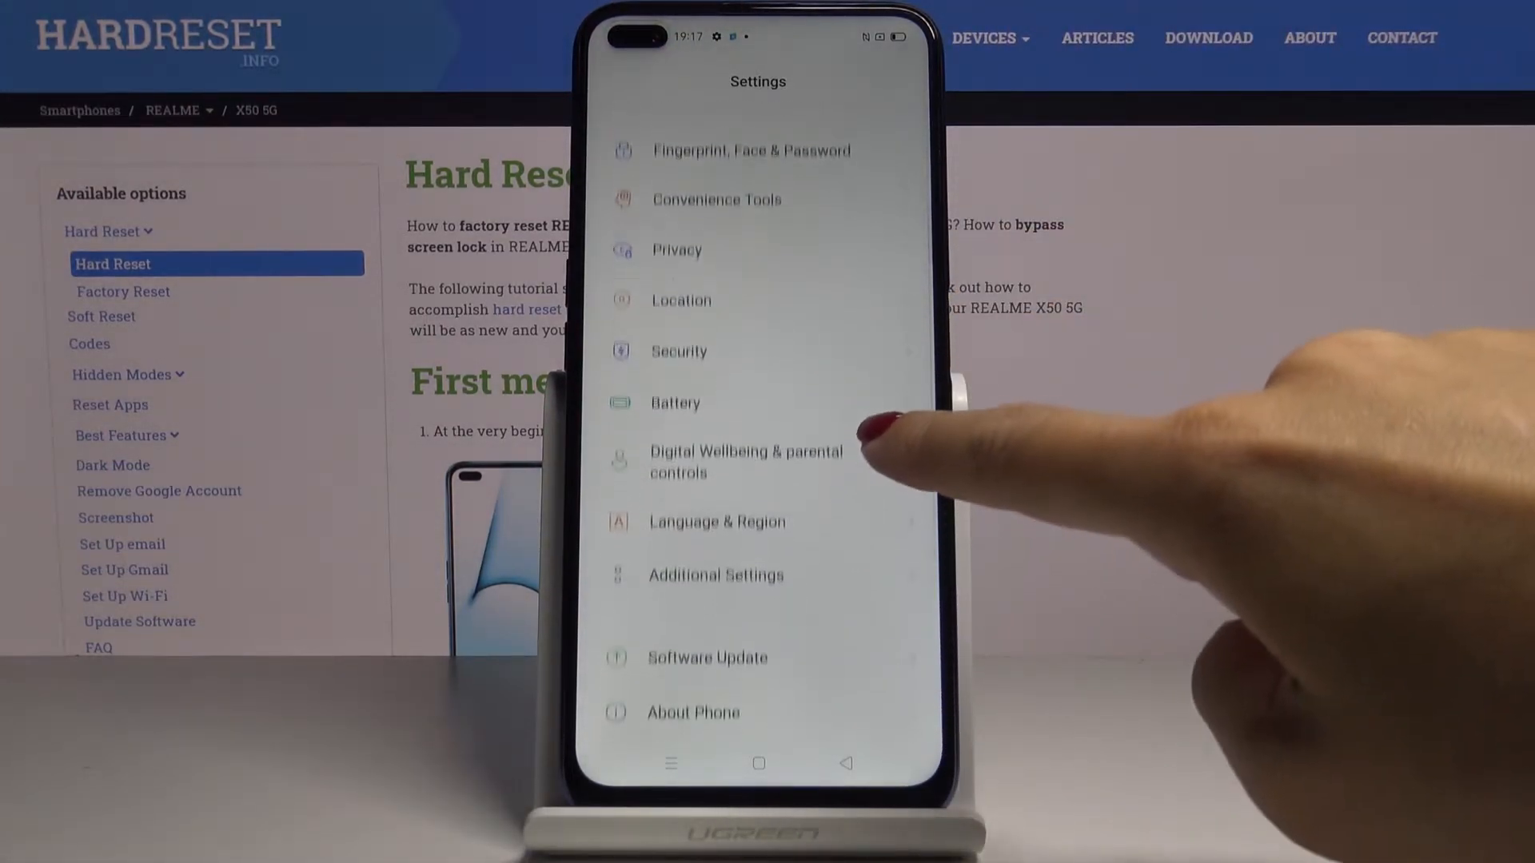
Go to Security and reach the Unknown Source Installations app list
scroll(down, 3)
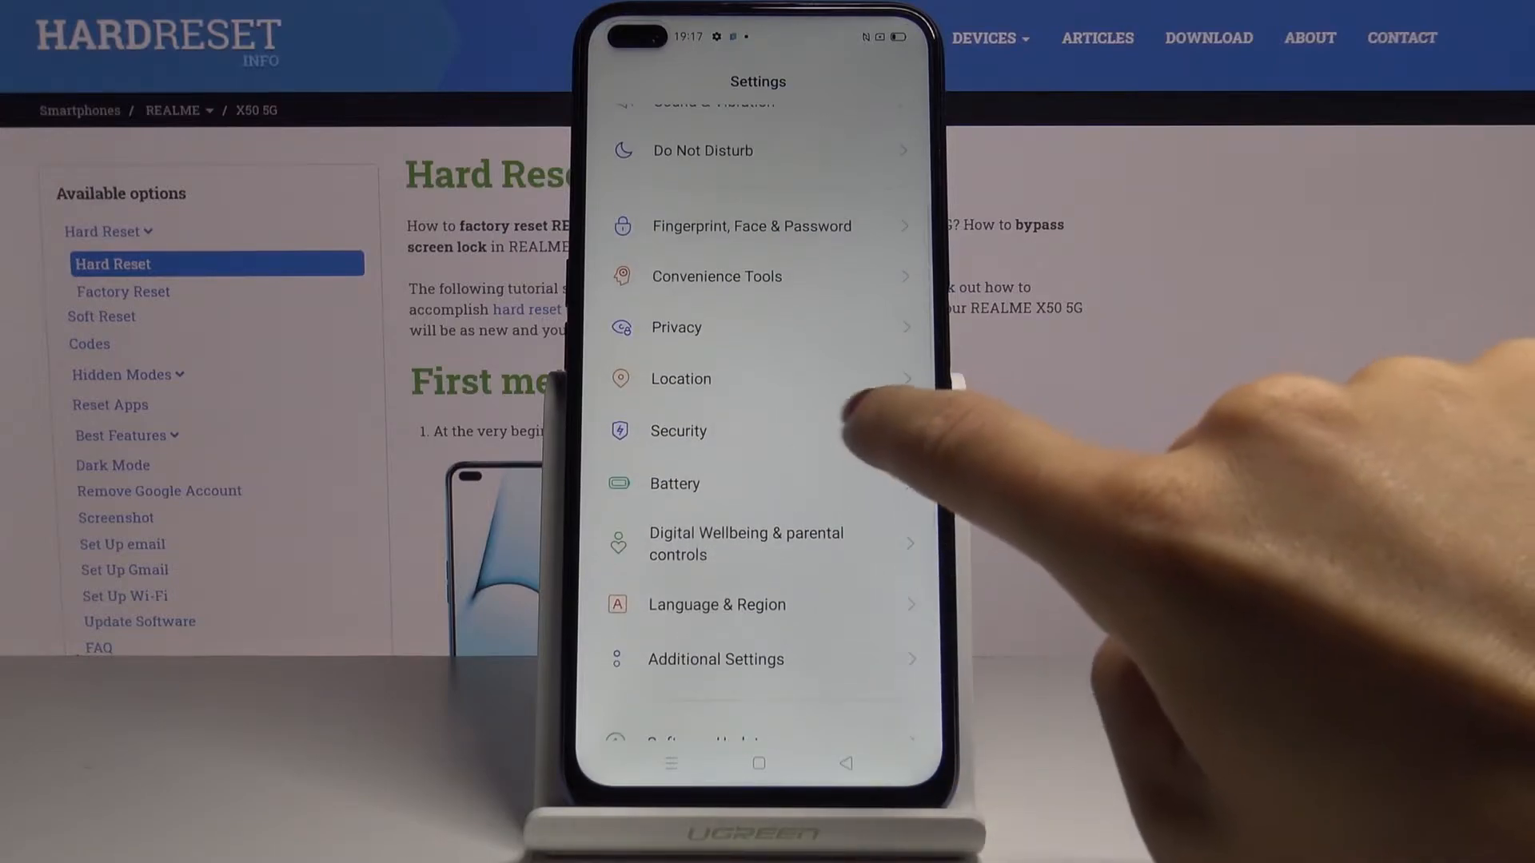
click(678, 430)
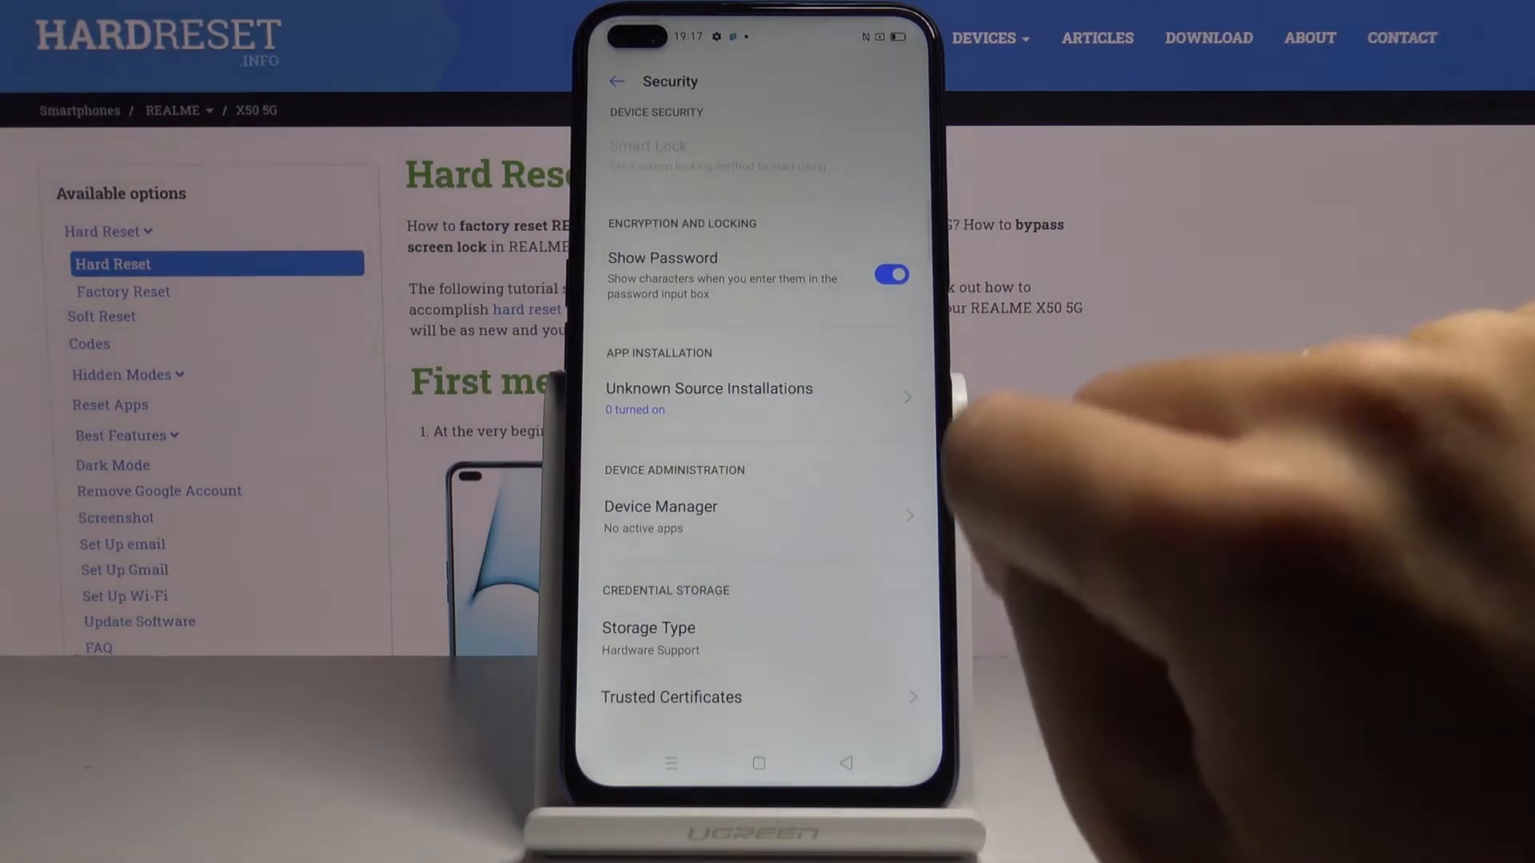
click(708, 389)
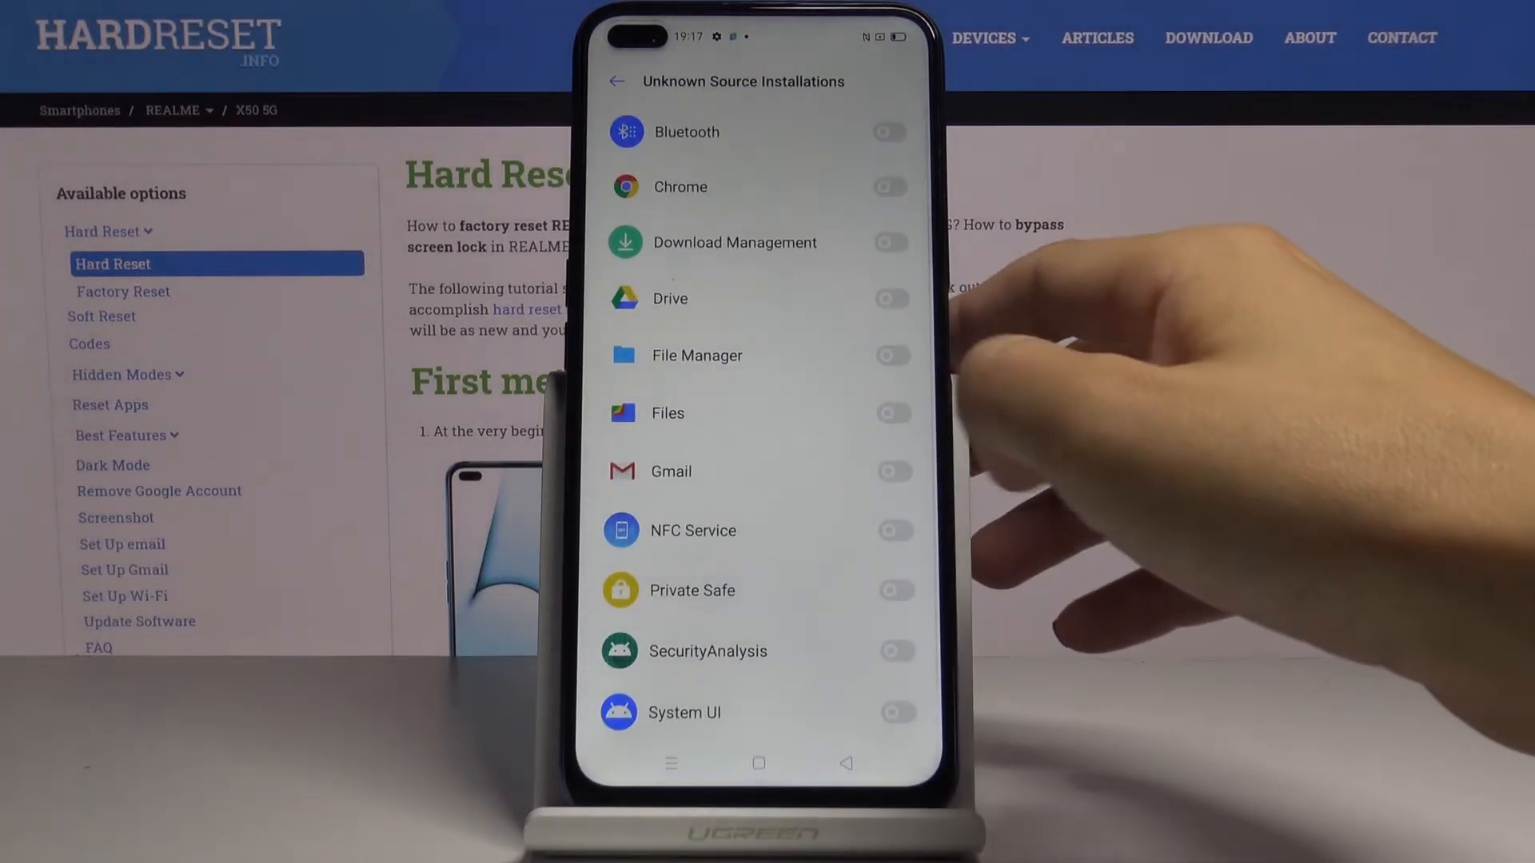
Allow Gmail (confirming the prompt), Chrome and File Manager to install unknown apps, then return home
click(892, 470)
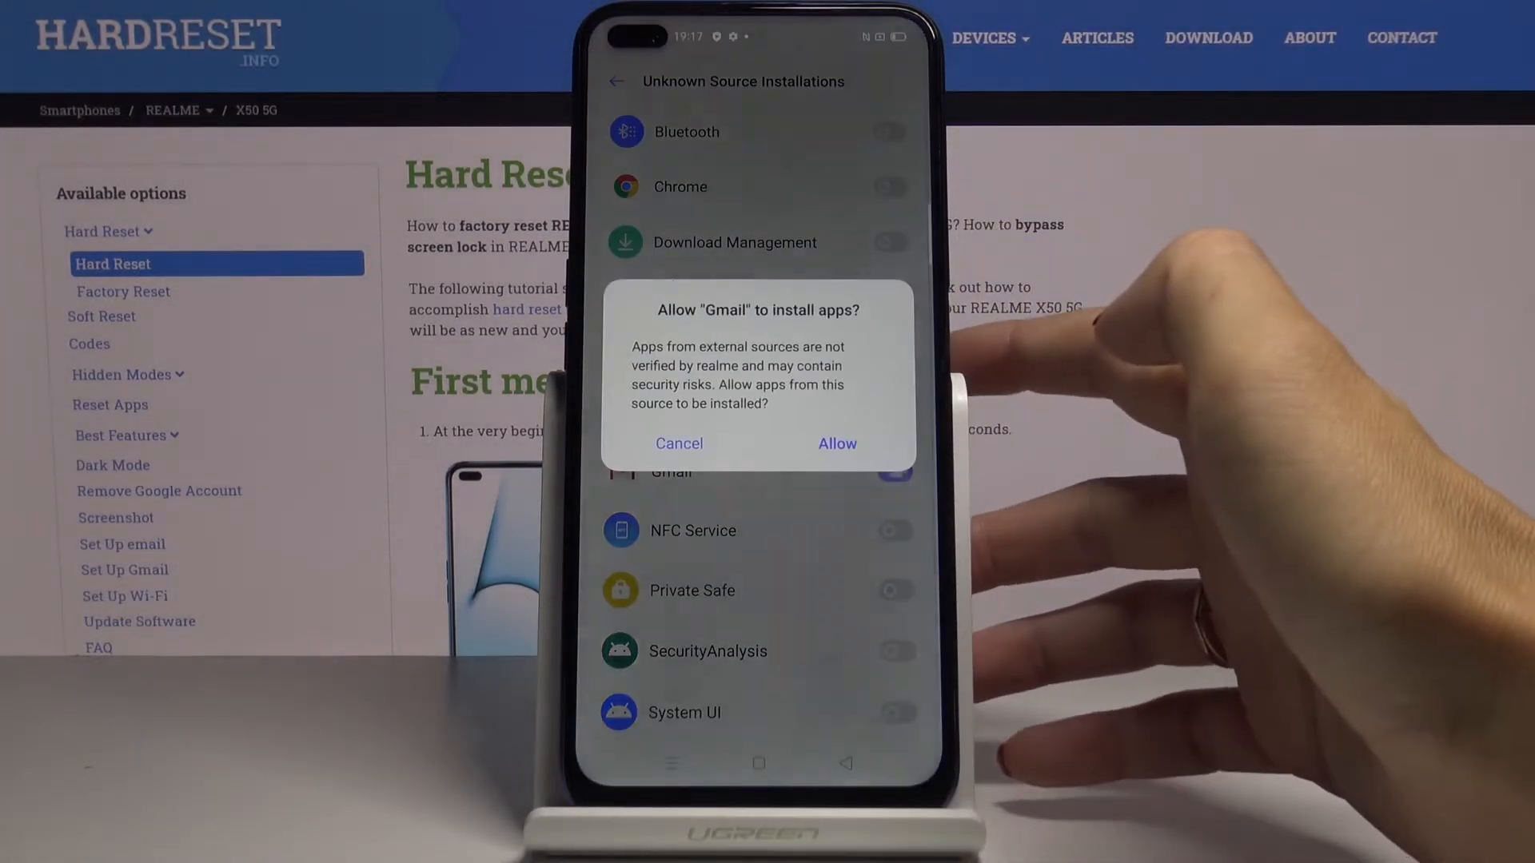
click(837, 443)
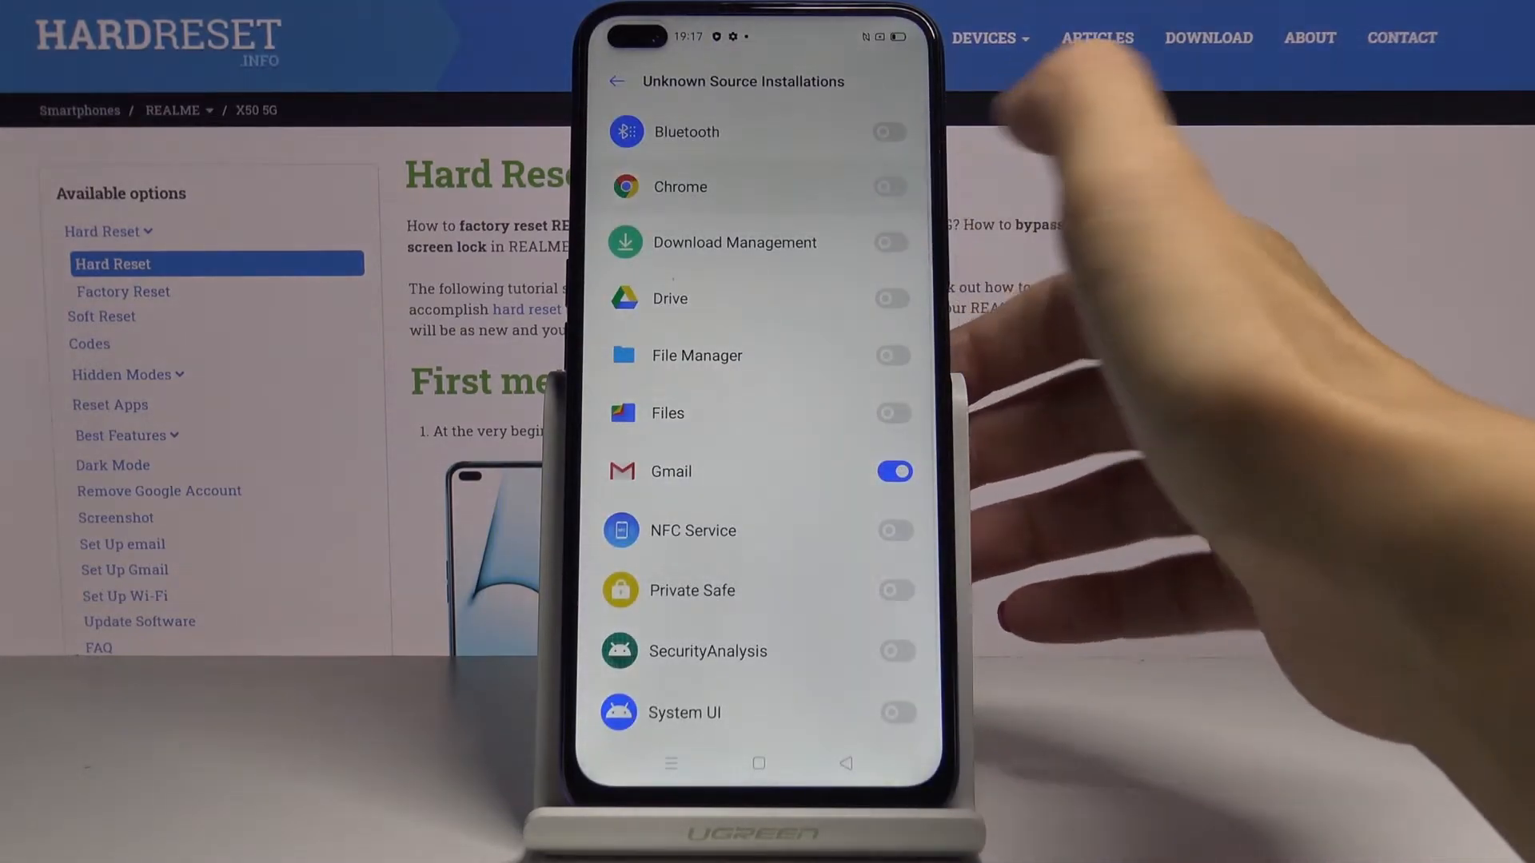
click(889, 185)
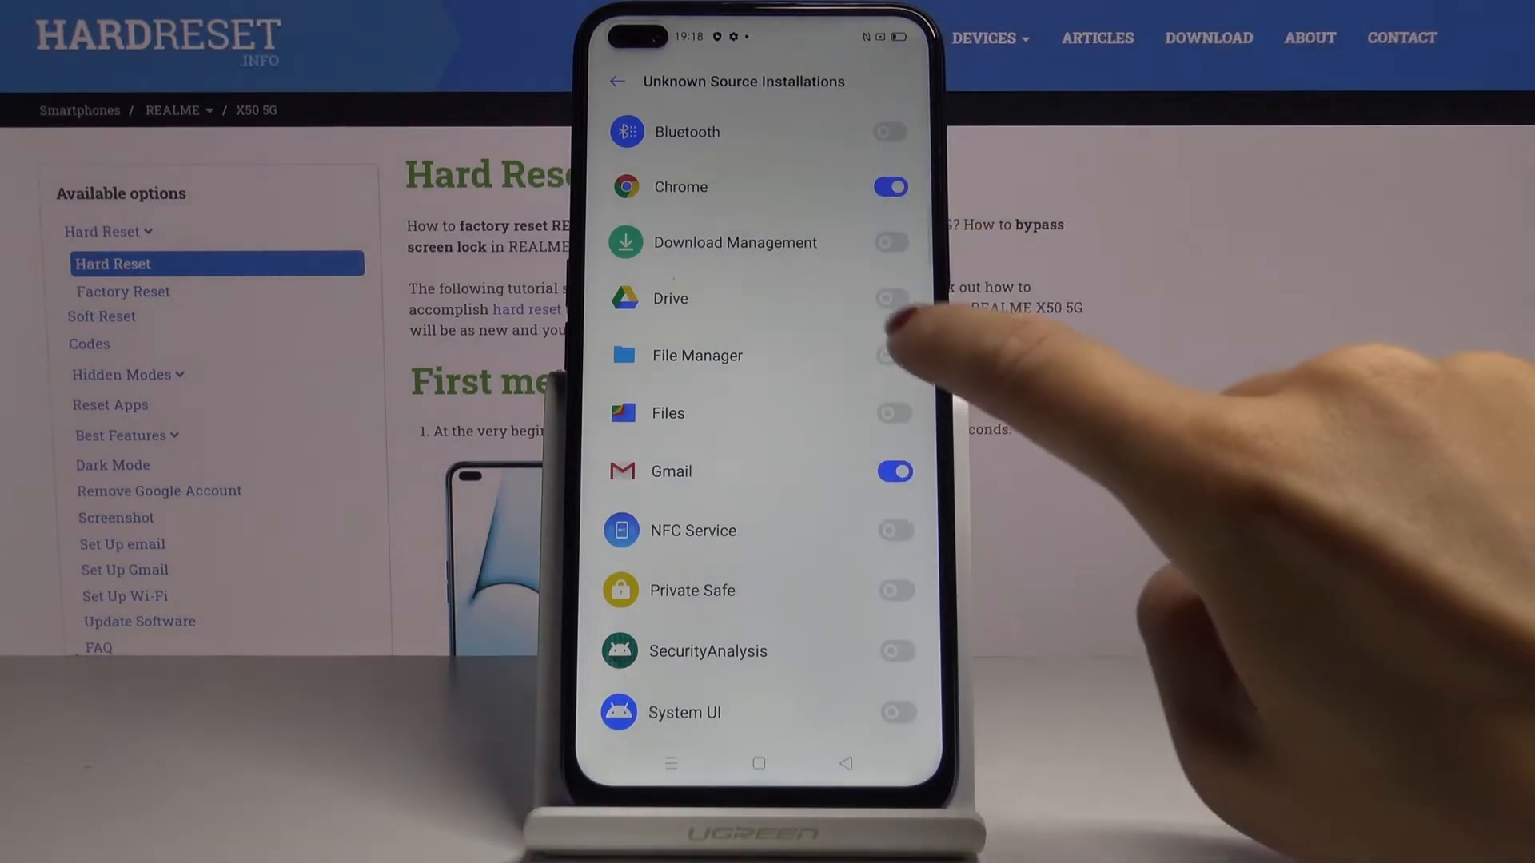
click(892, 355)
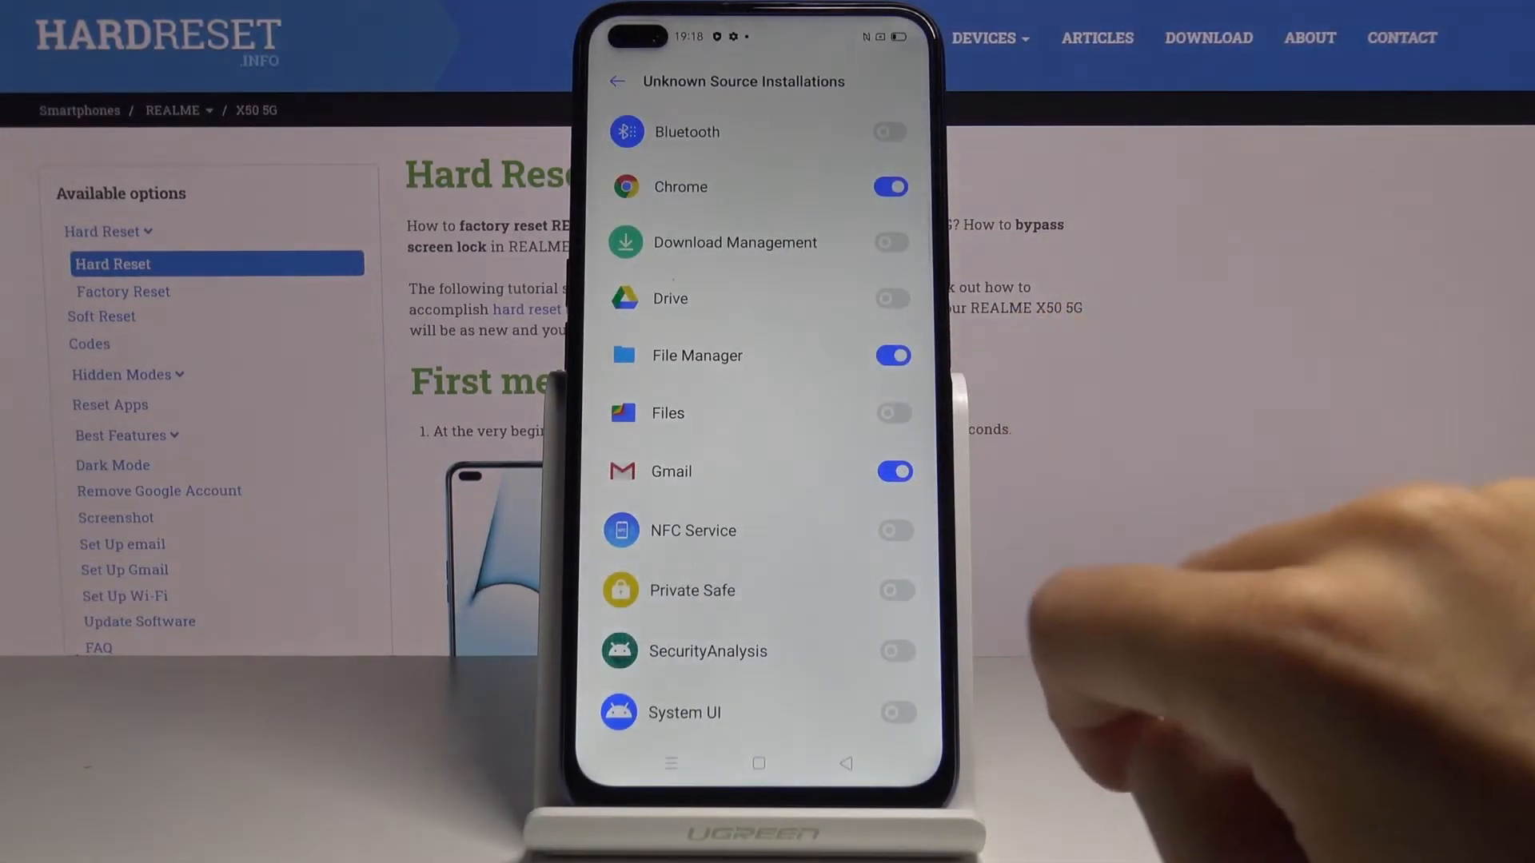
click(758, 764)
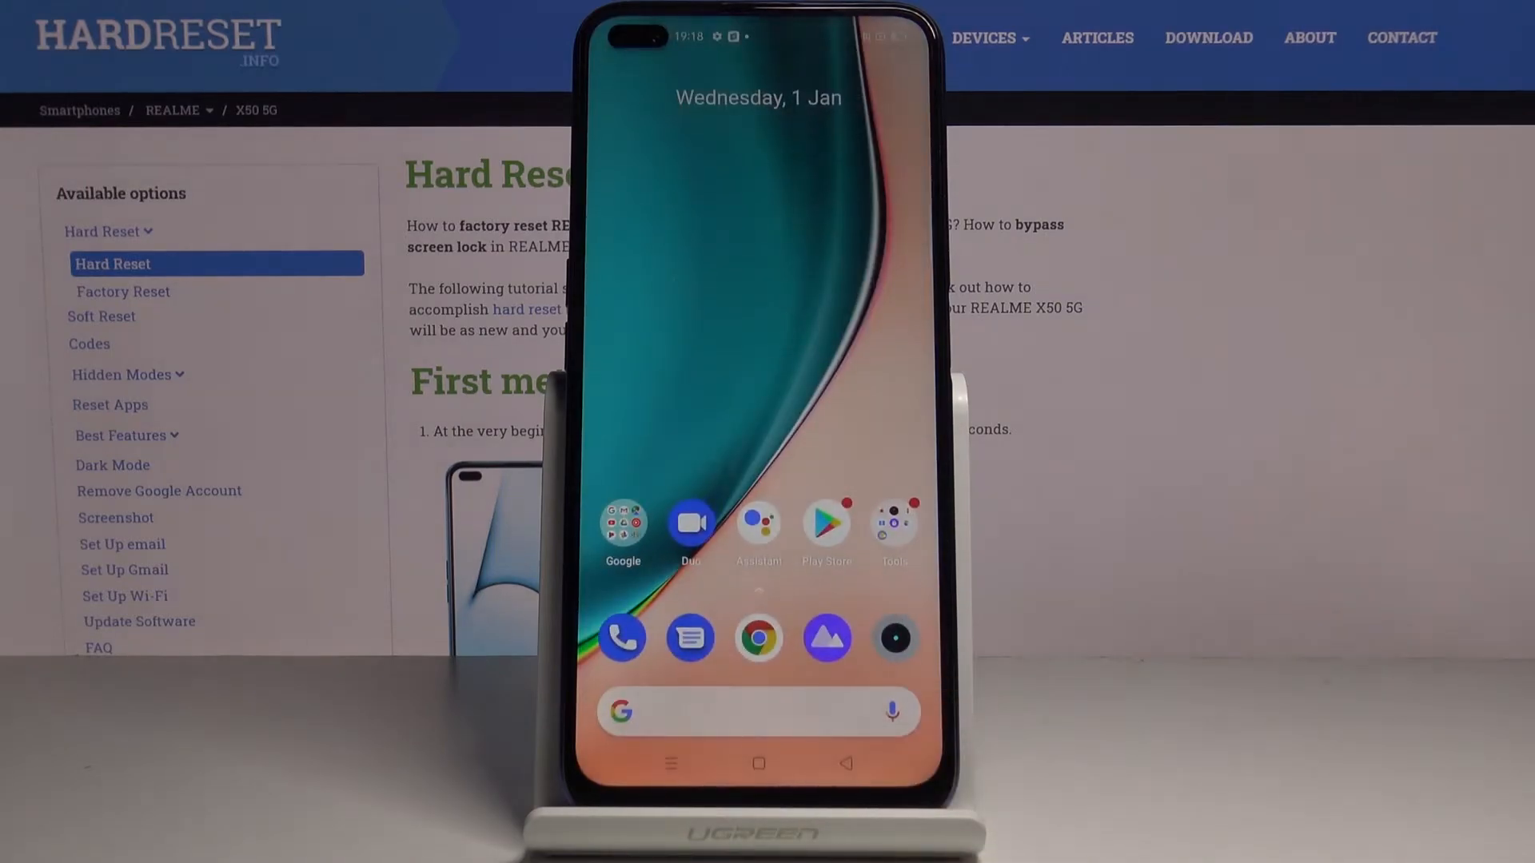